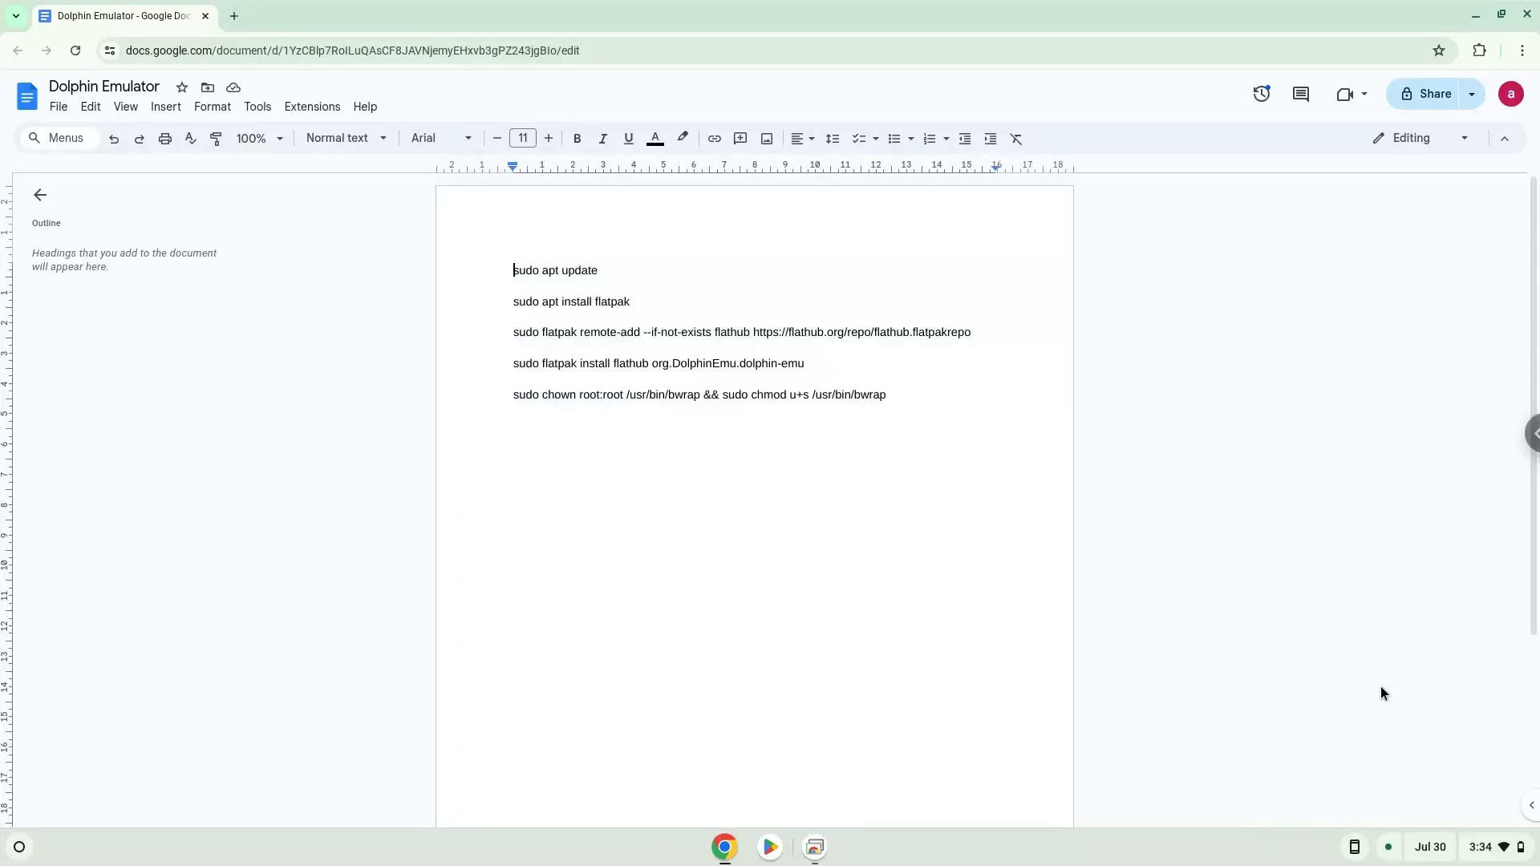
Step: Bring up ChromeOS Settings from the status area over the Docs command list
click(1482, 847)
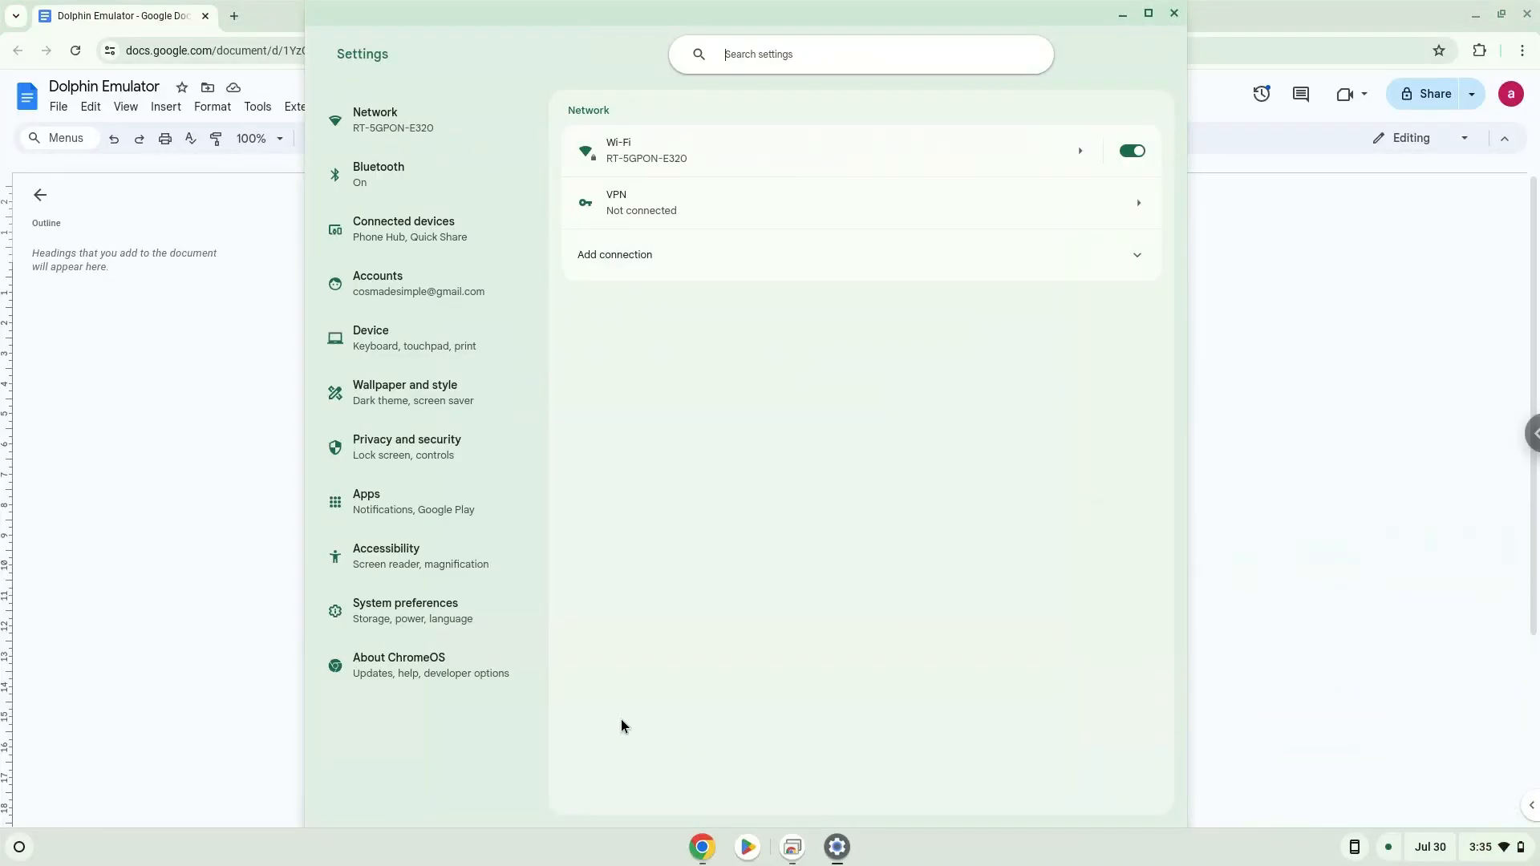
Step: Install the Linux development environment from About ChromeOS with the recommended disk size
click(419, 665)
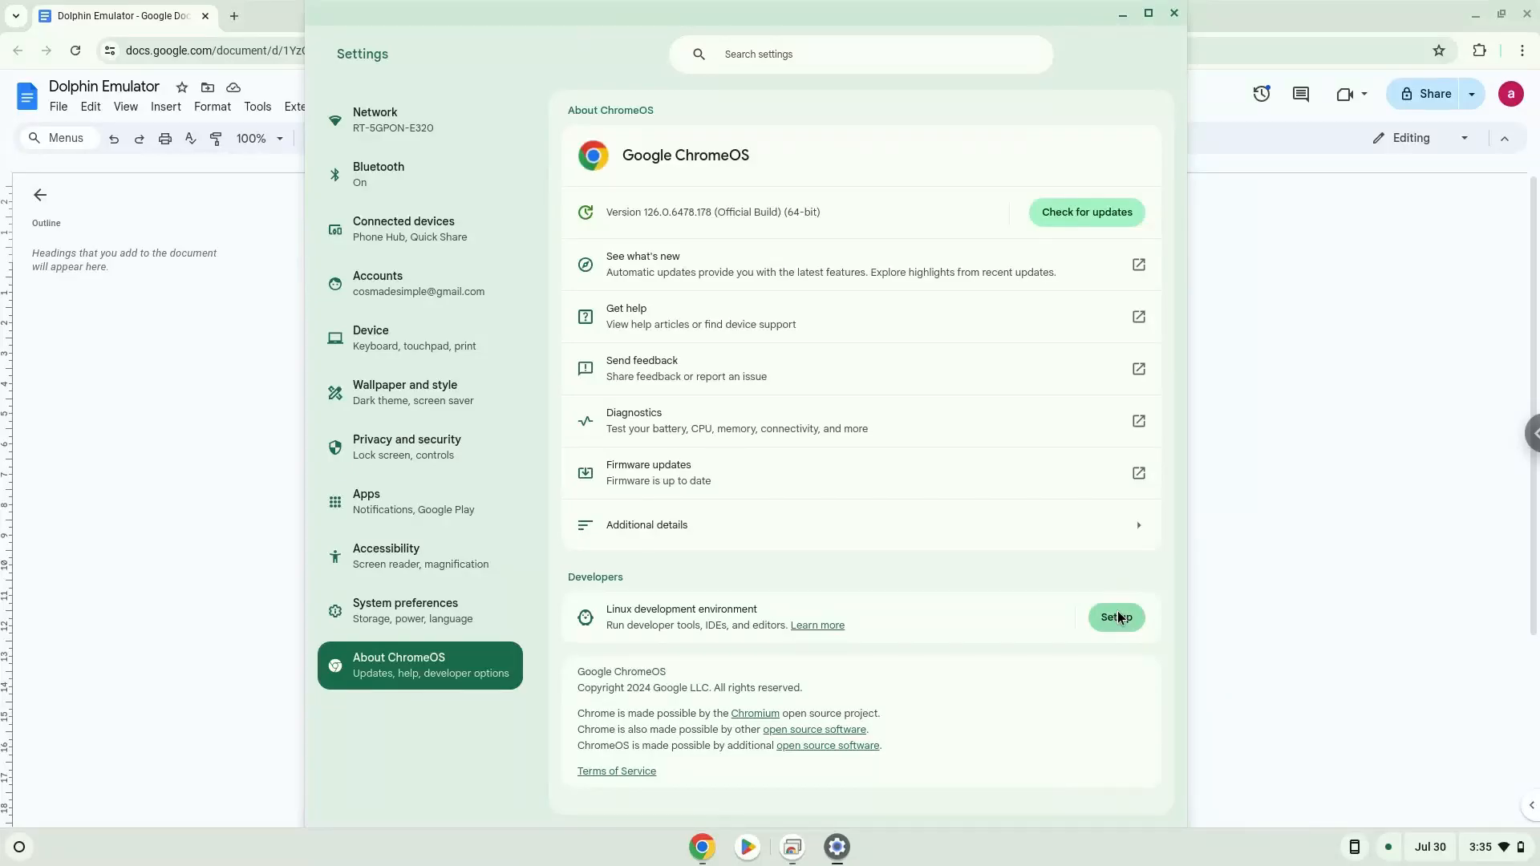
click(1117, 616)
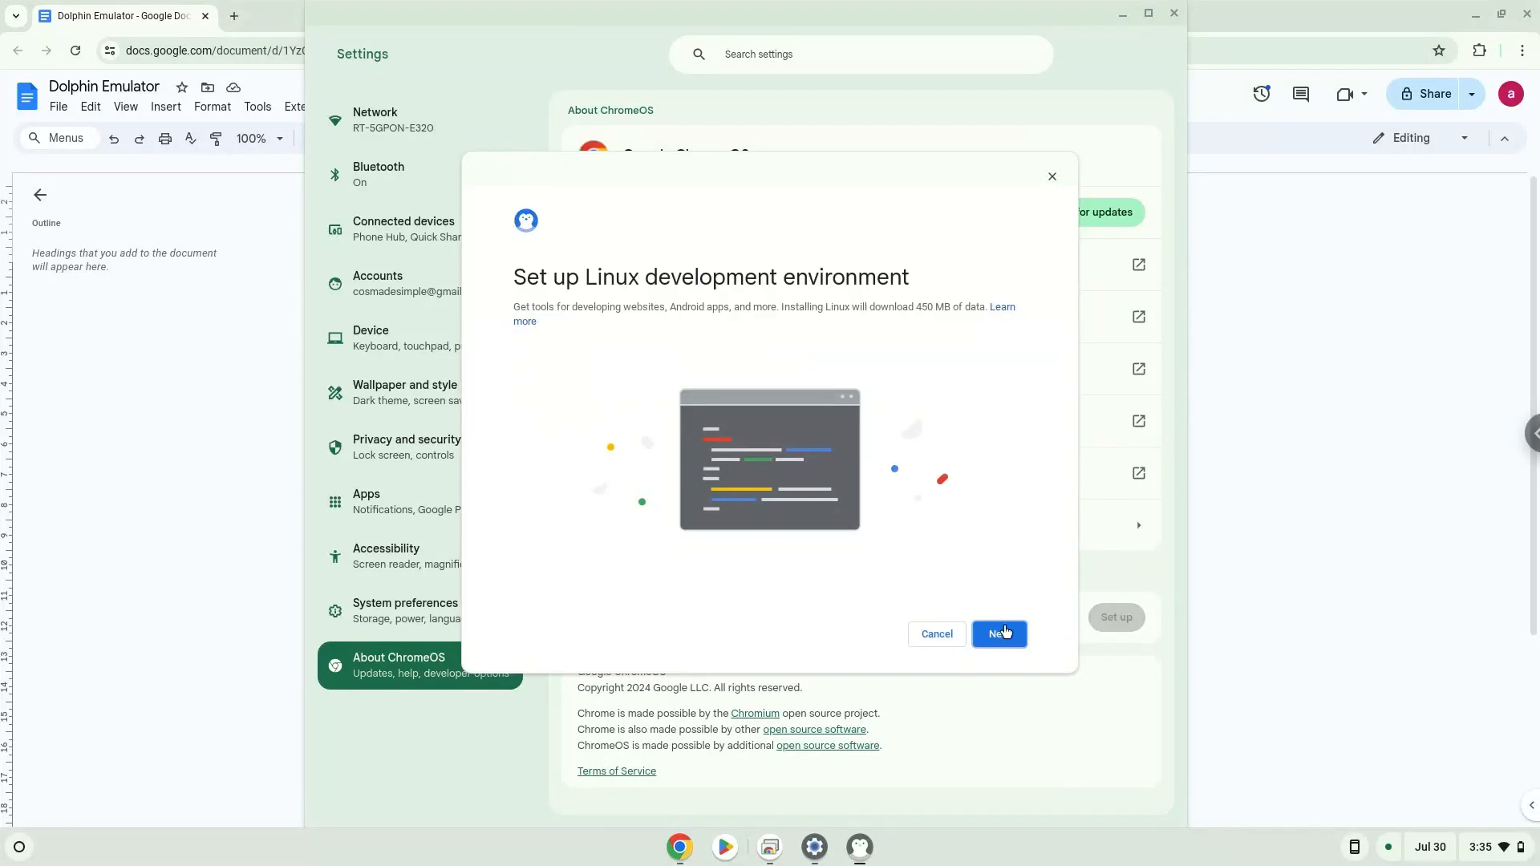
click(998, 634)
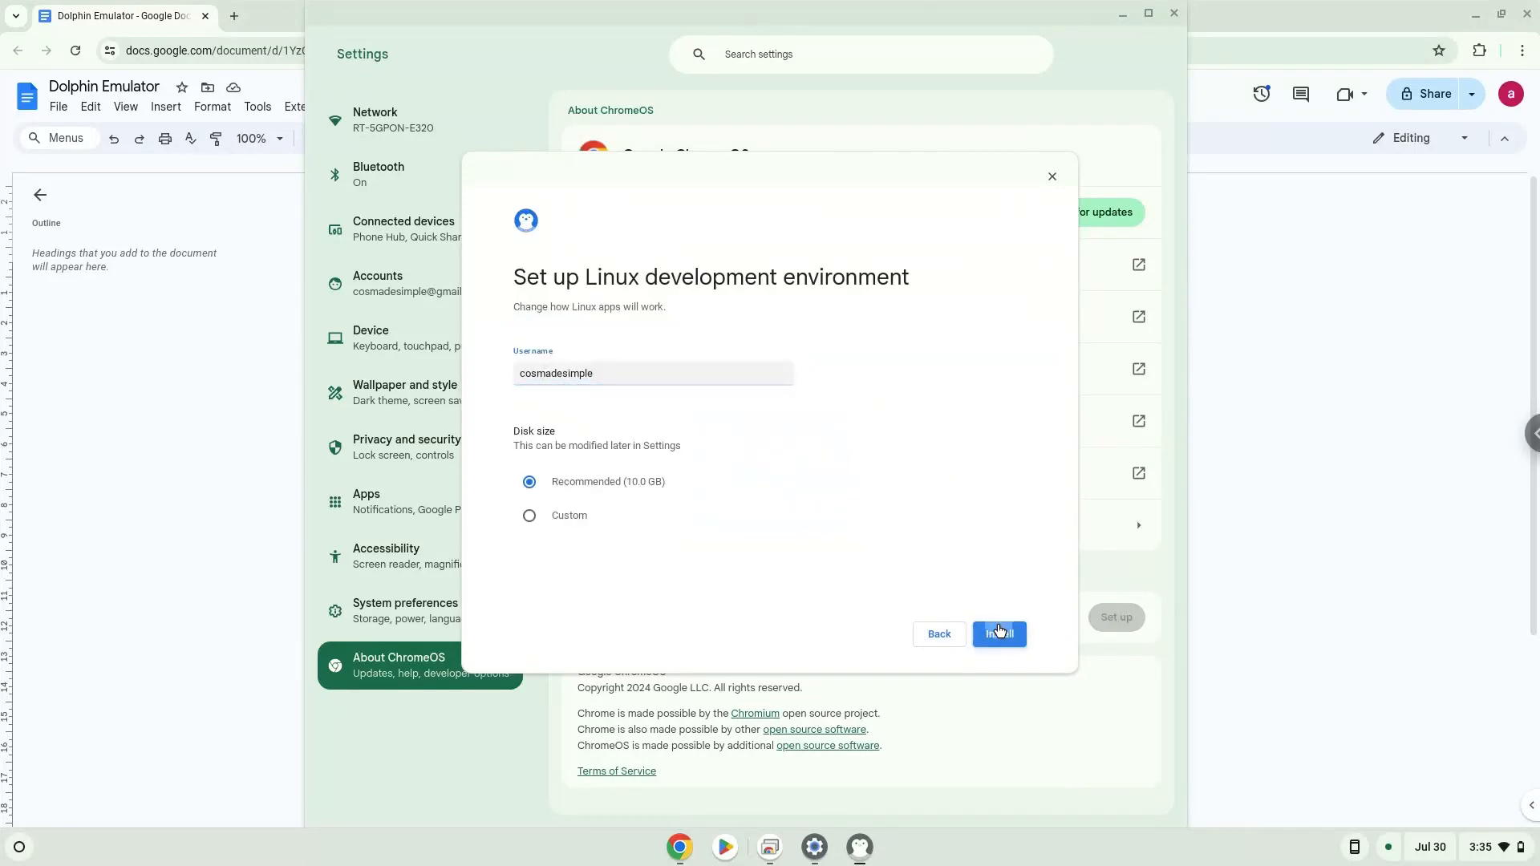
click(1000, 634)
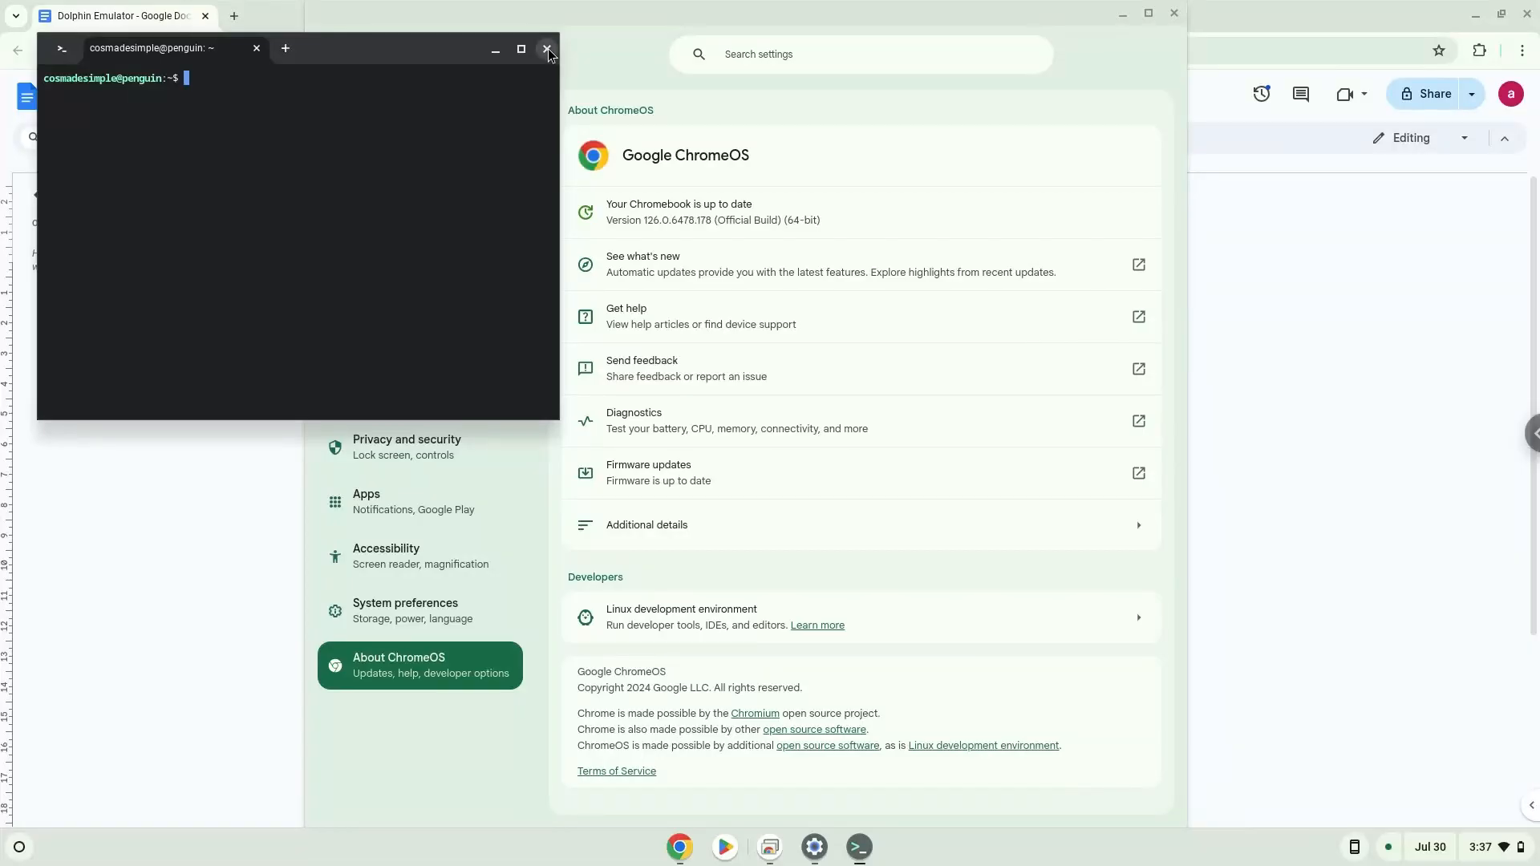
Step: Copy the sudo apt update line from Docs and launch the Terminal app from the Launcher
click(547, 48)
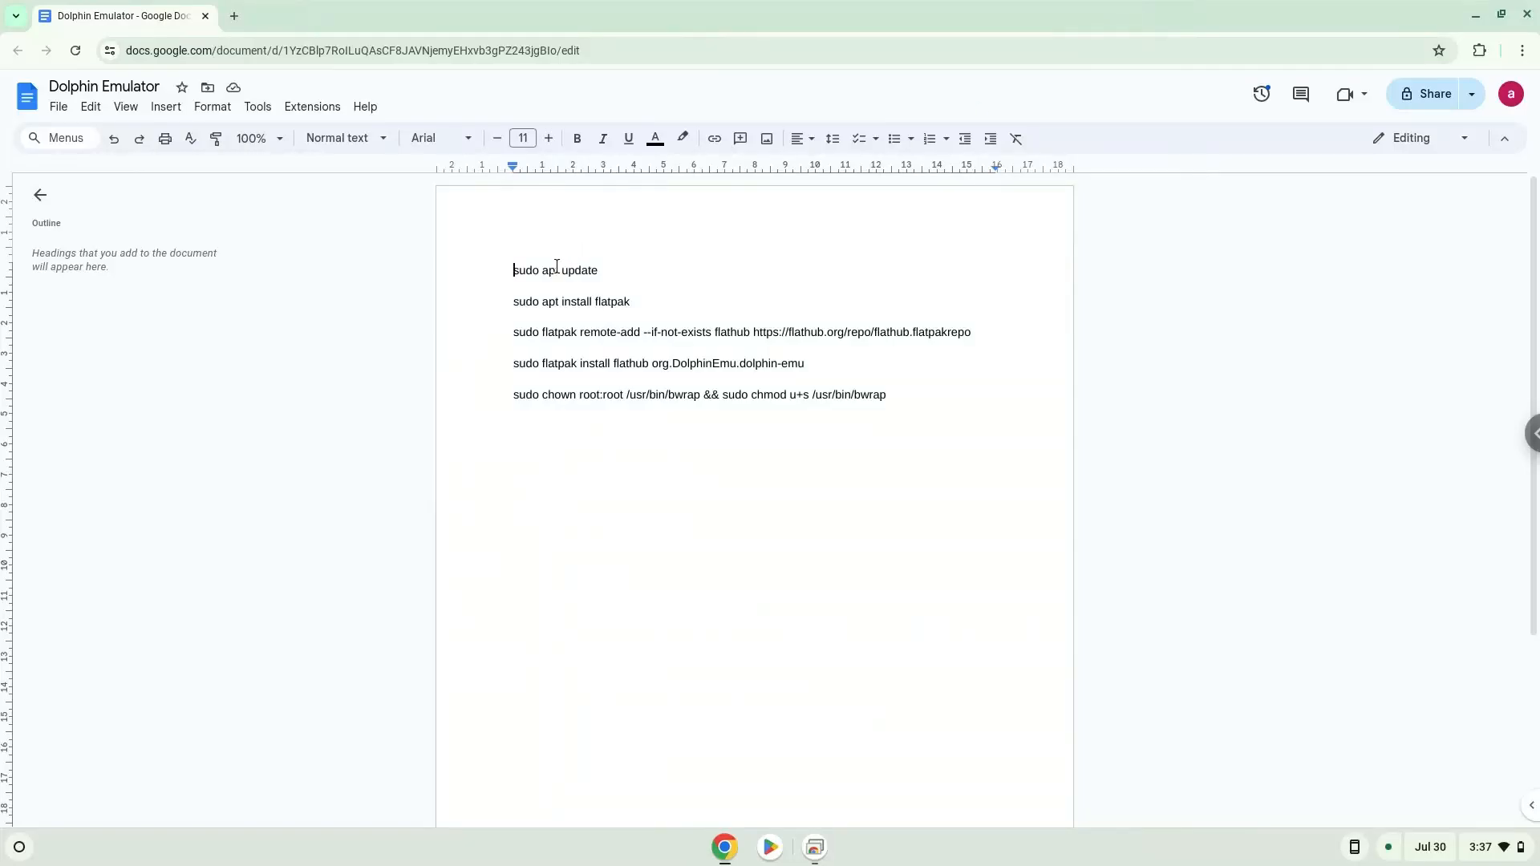
right_click(536, 269)
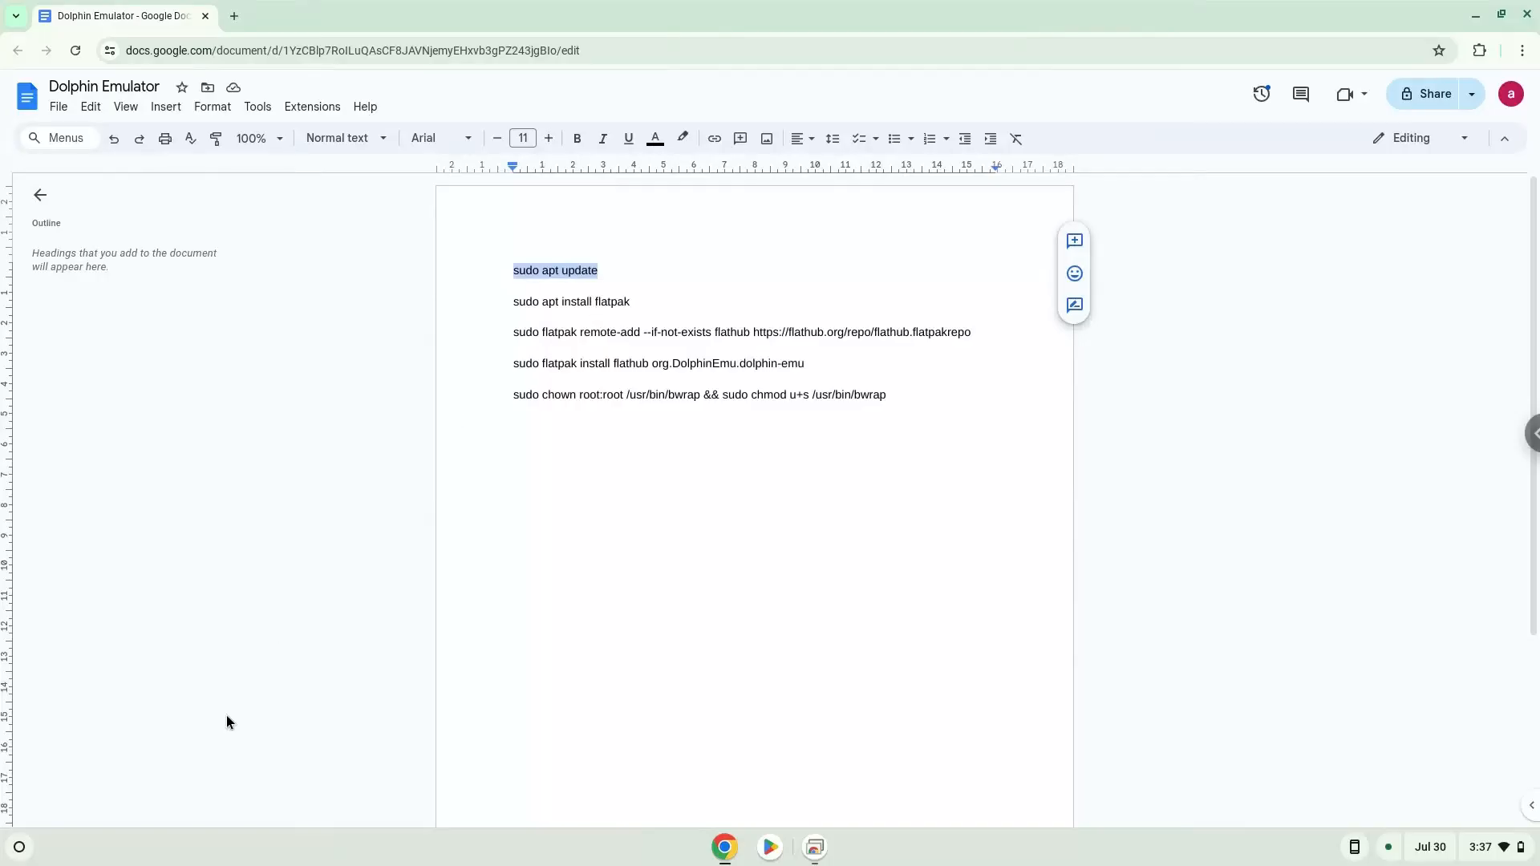
click(20, 848)
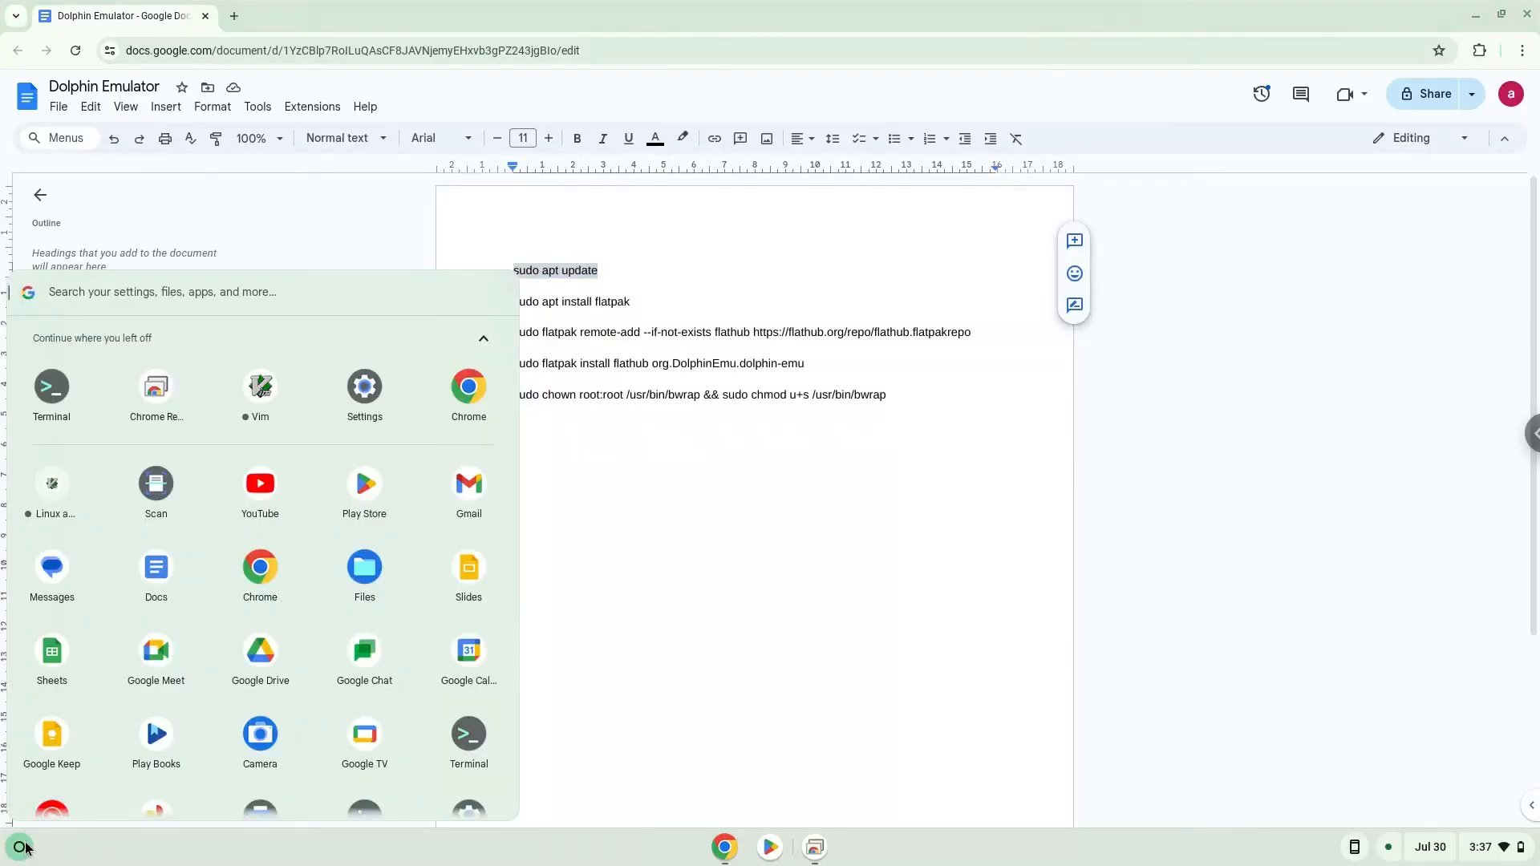
click(51, 386)
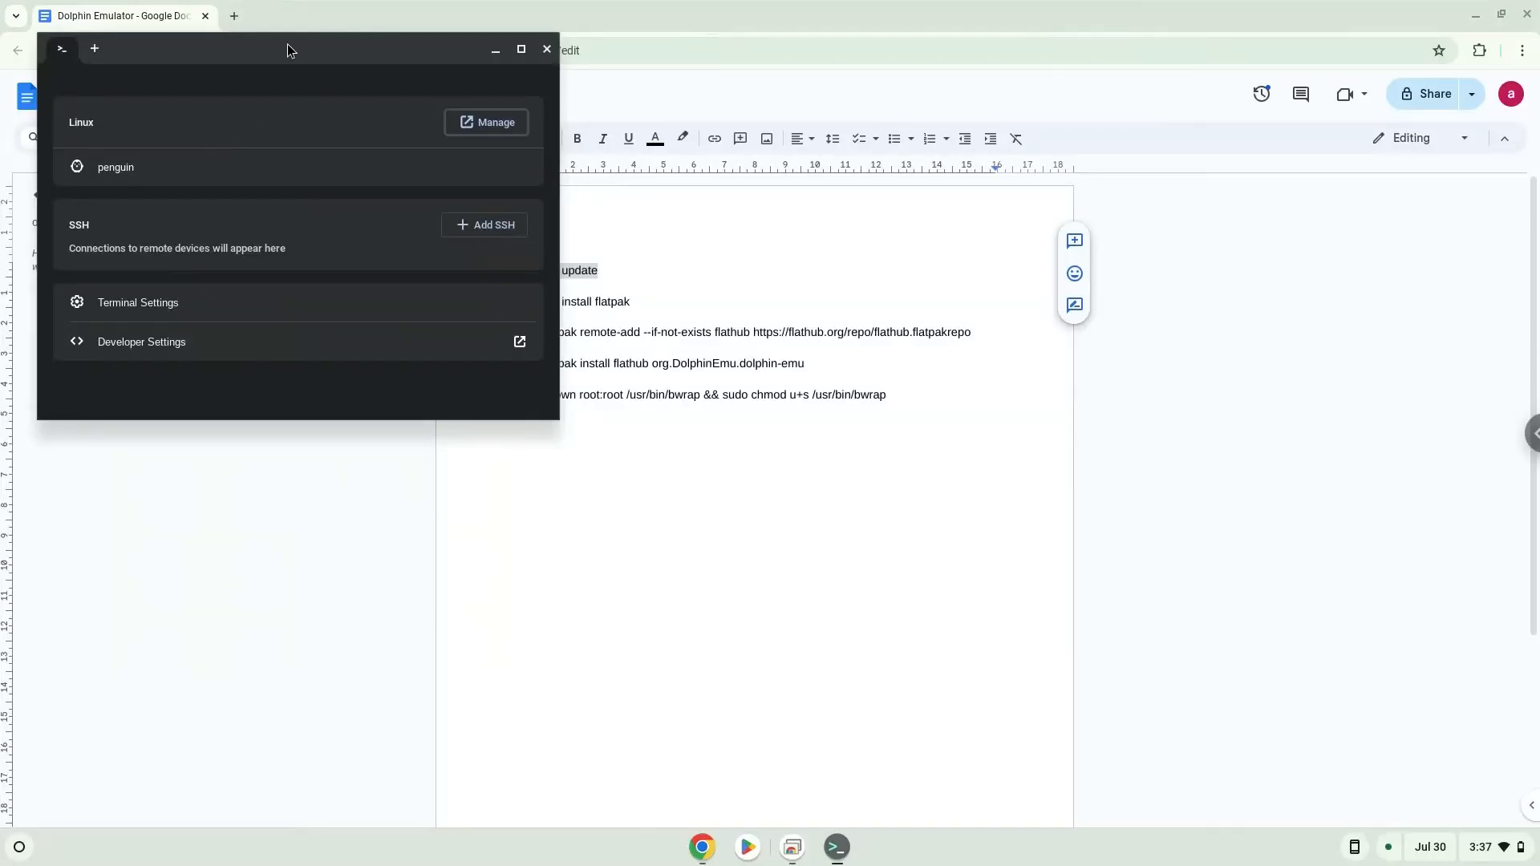
Step: Maximize Terminal and start a shell in the penguin Linux container
click(519, 50)
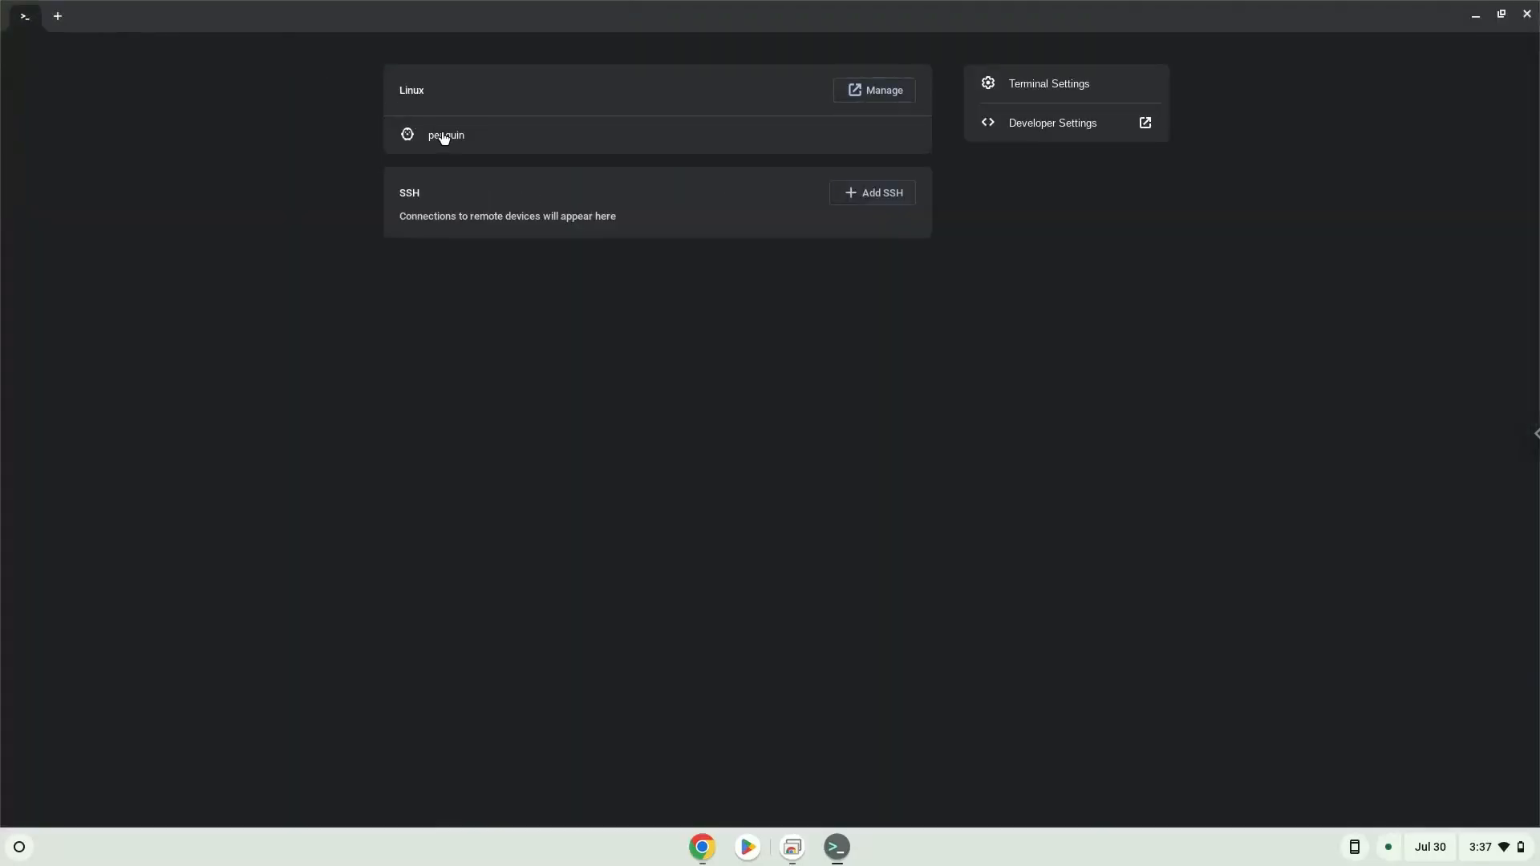
click(444, 135)
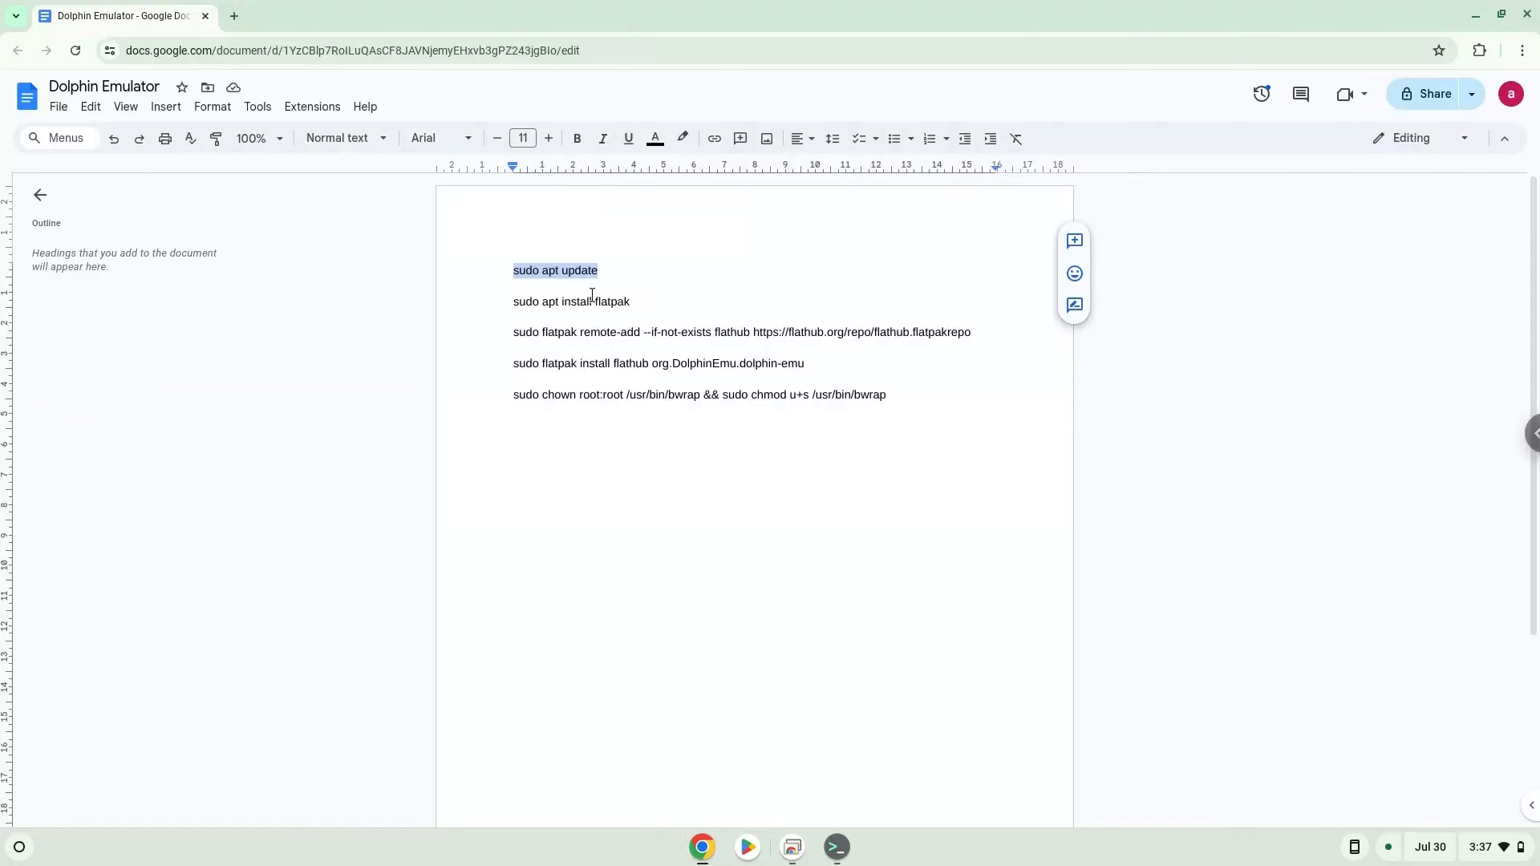
Step: Copy and run 'sudo apt install flatpak' in the penguin shell
right_click(571, 302)
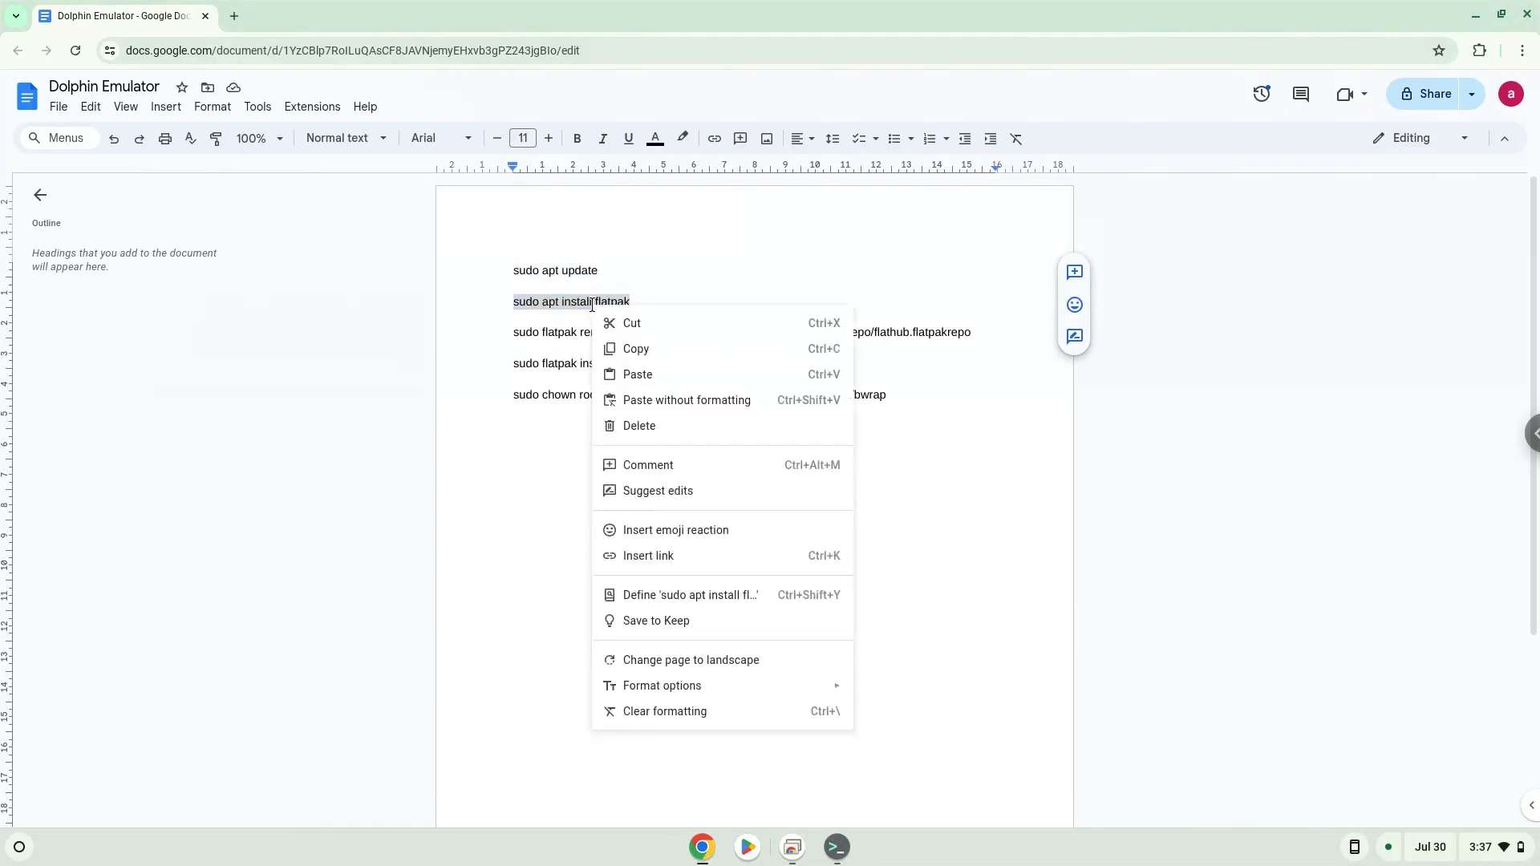
click(804, 758)
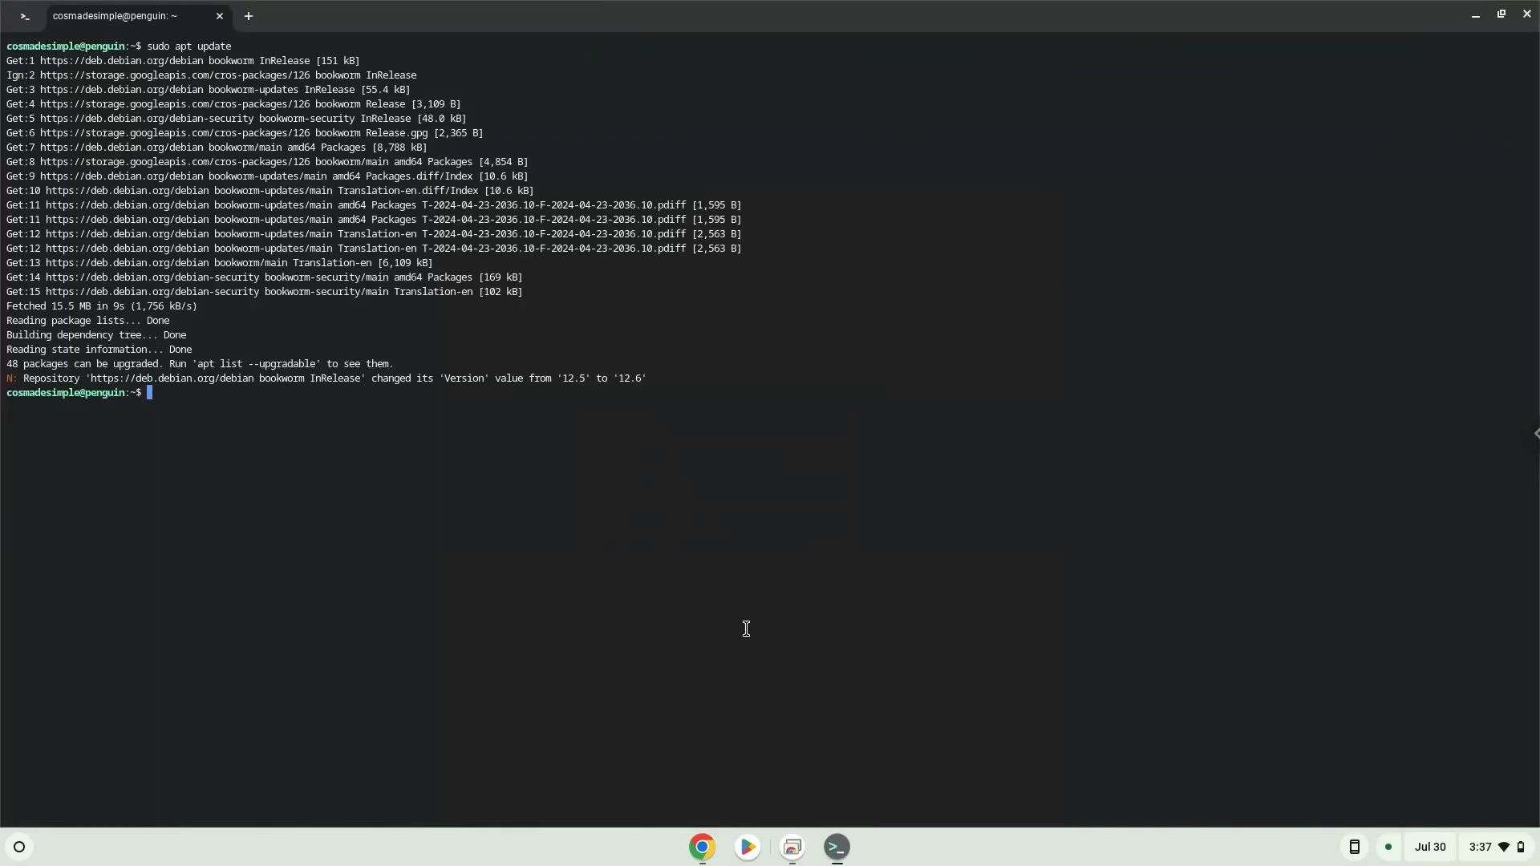
text(sudo apt install flatpak)
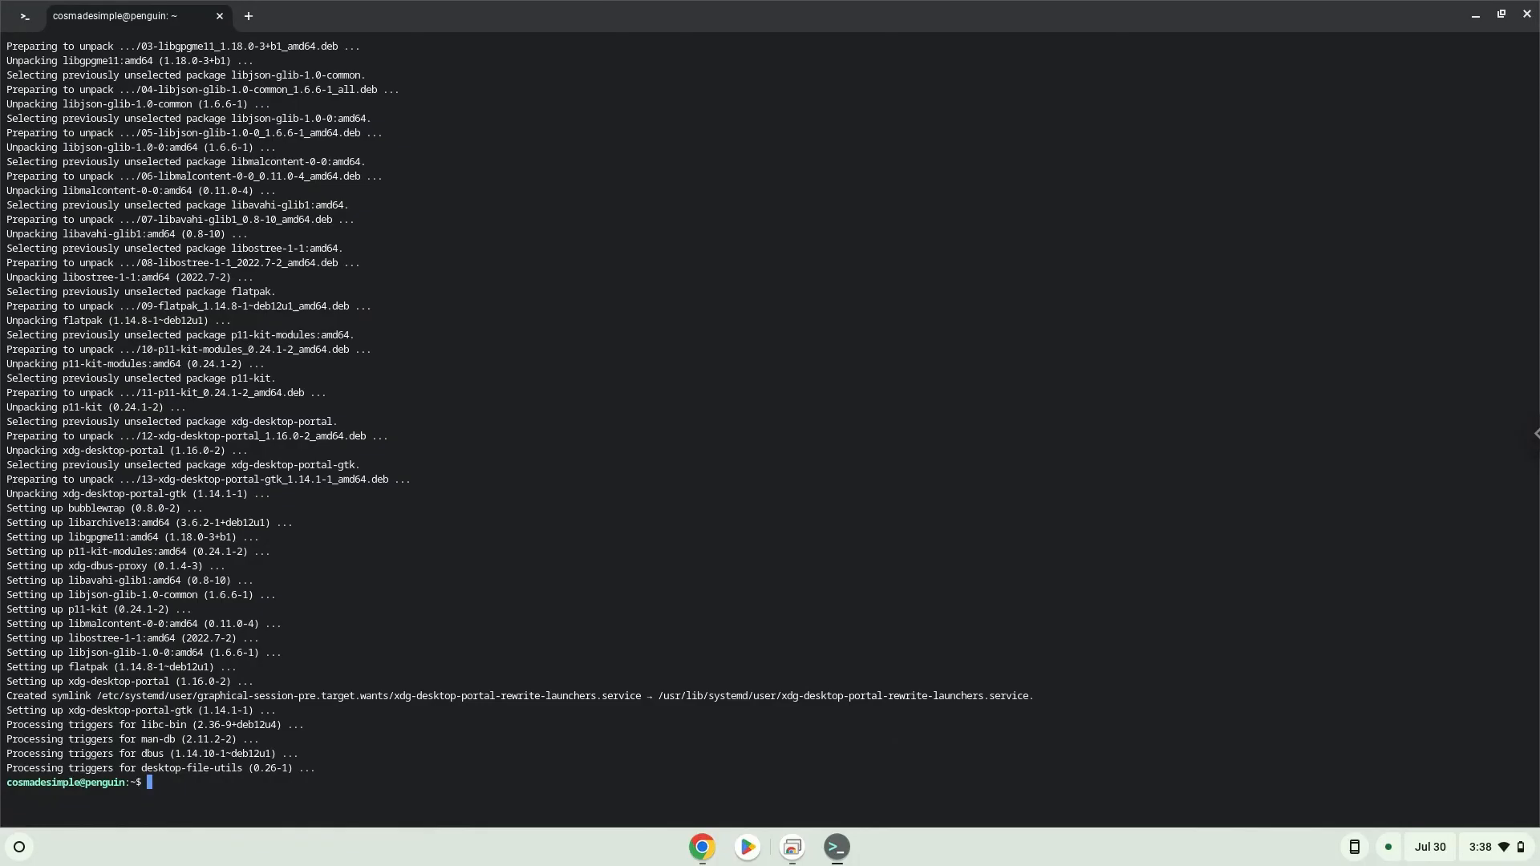
mouse_move(741, 683)
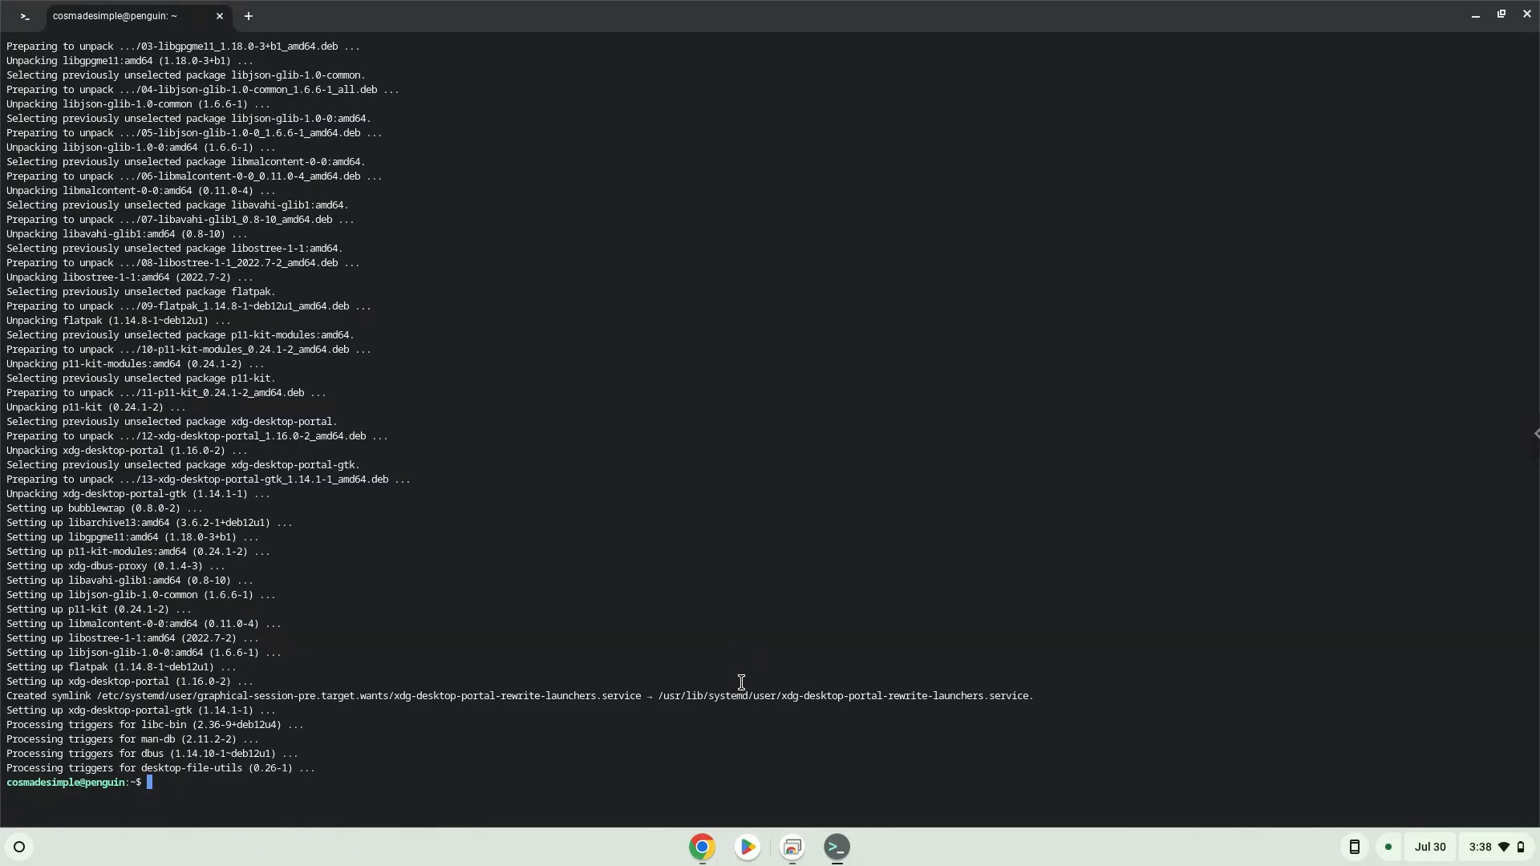
Step: Run the flatpak remote-add Flathub line, then the Dolphin Emulator install line, answering Y
click(702, 847)
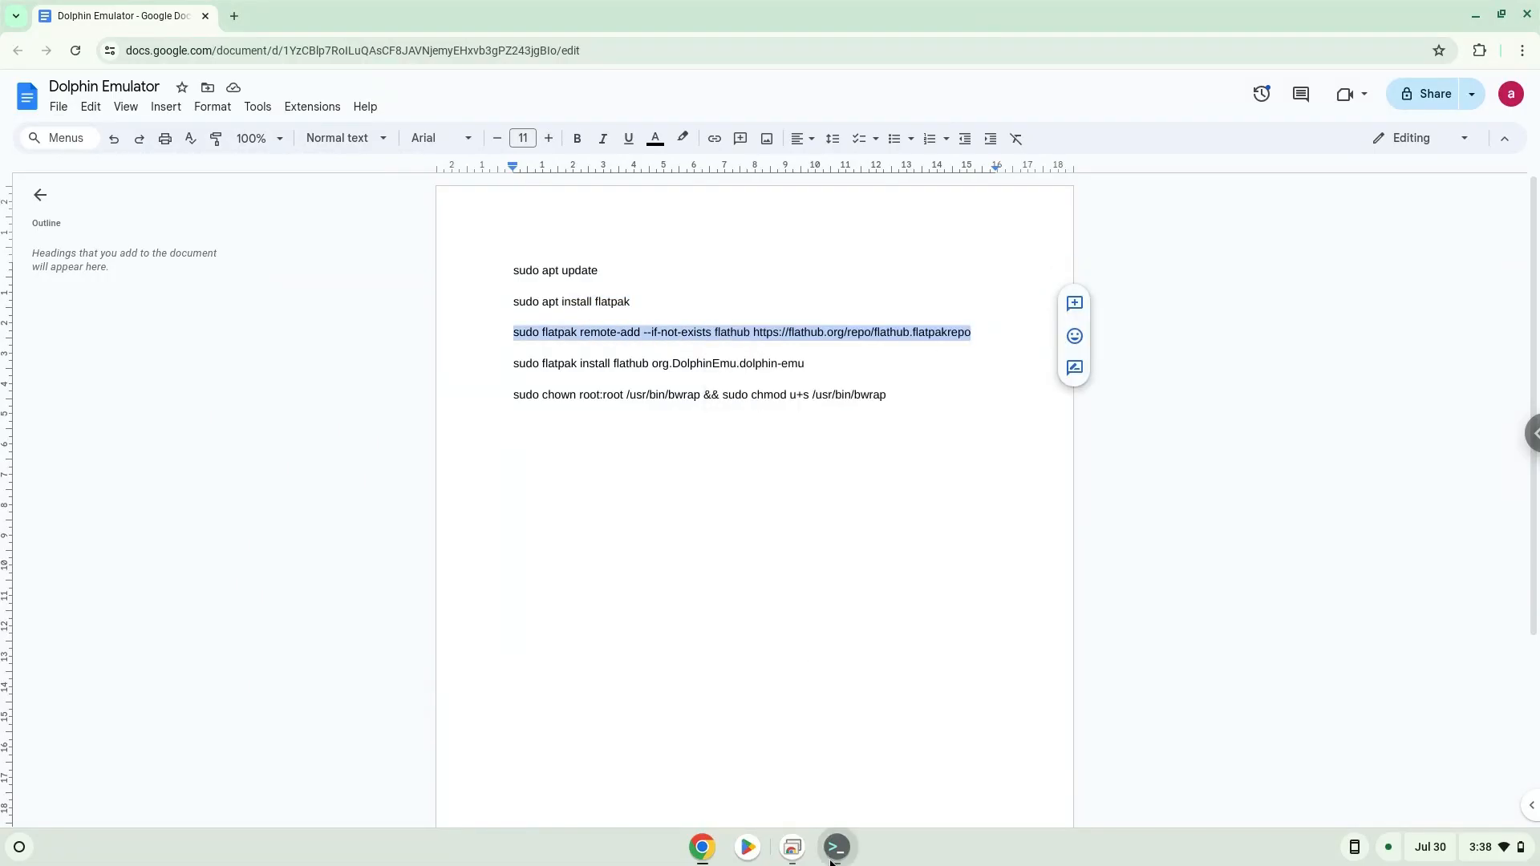
click(834, 847)
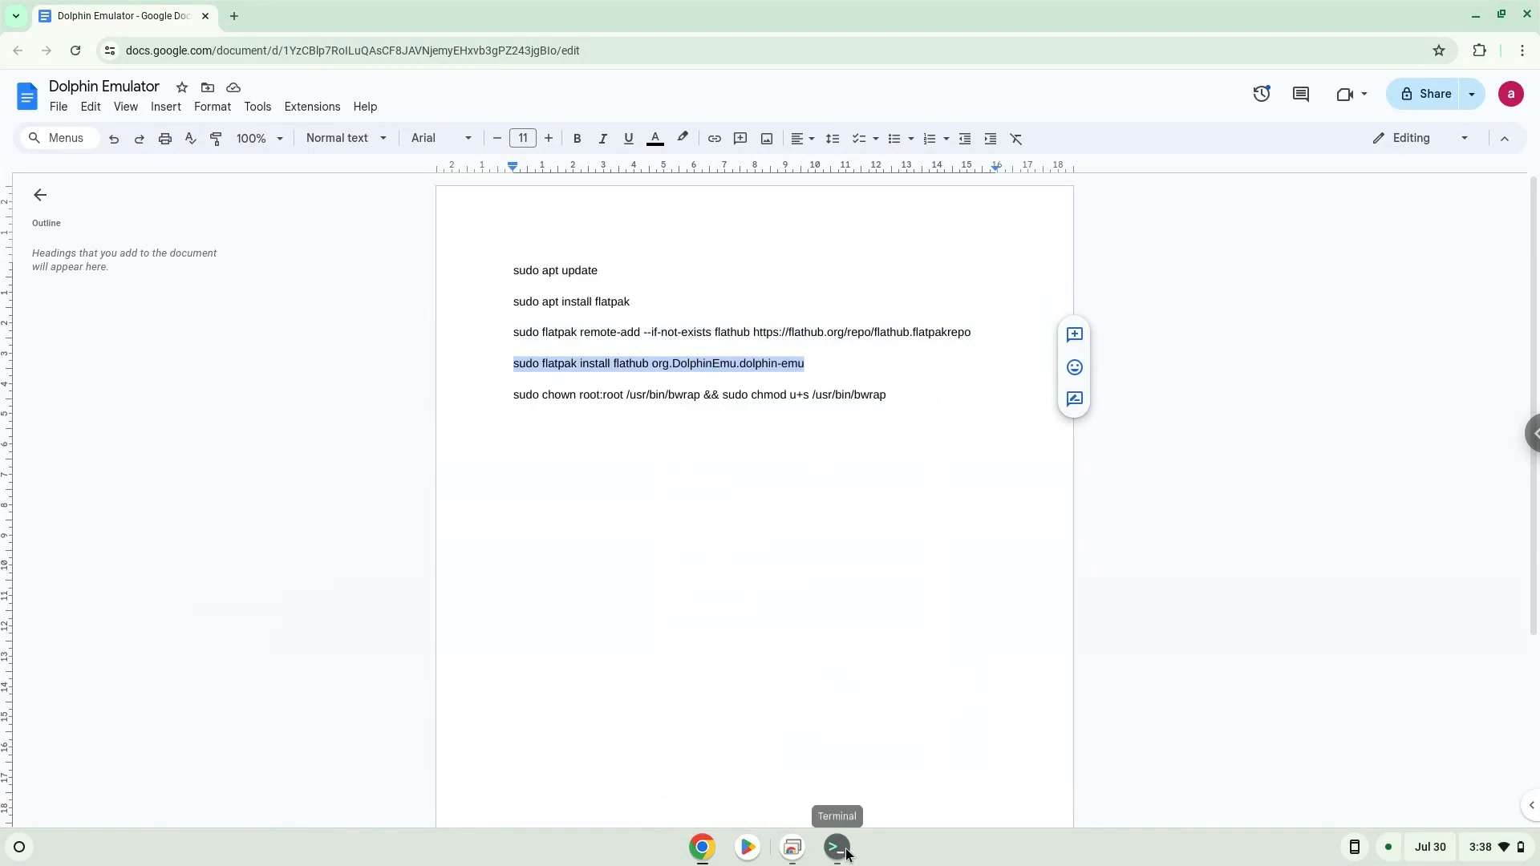
click(836, 847)
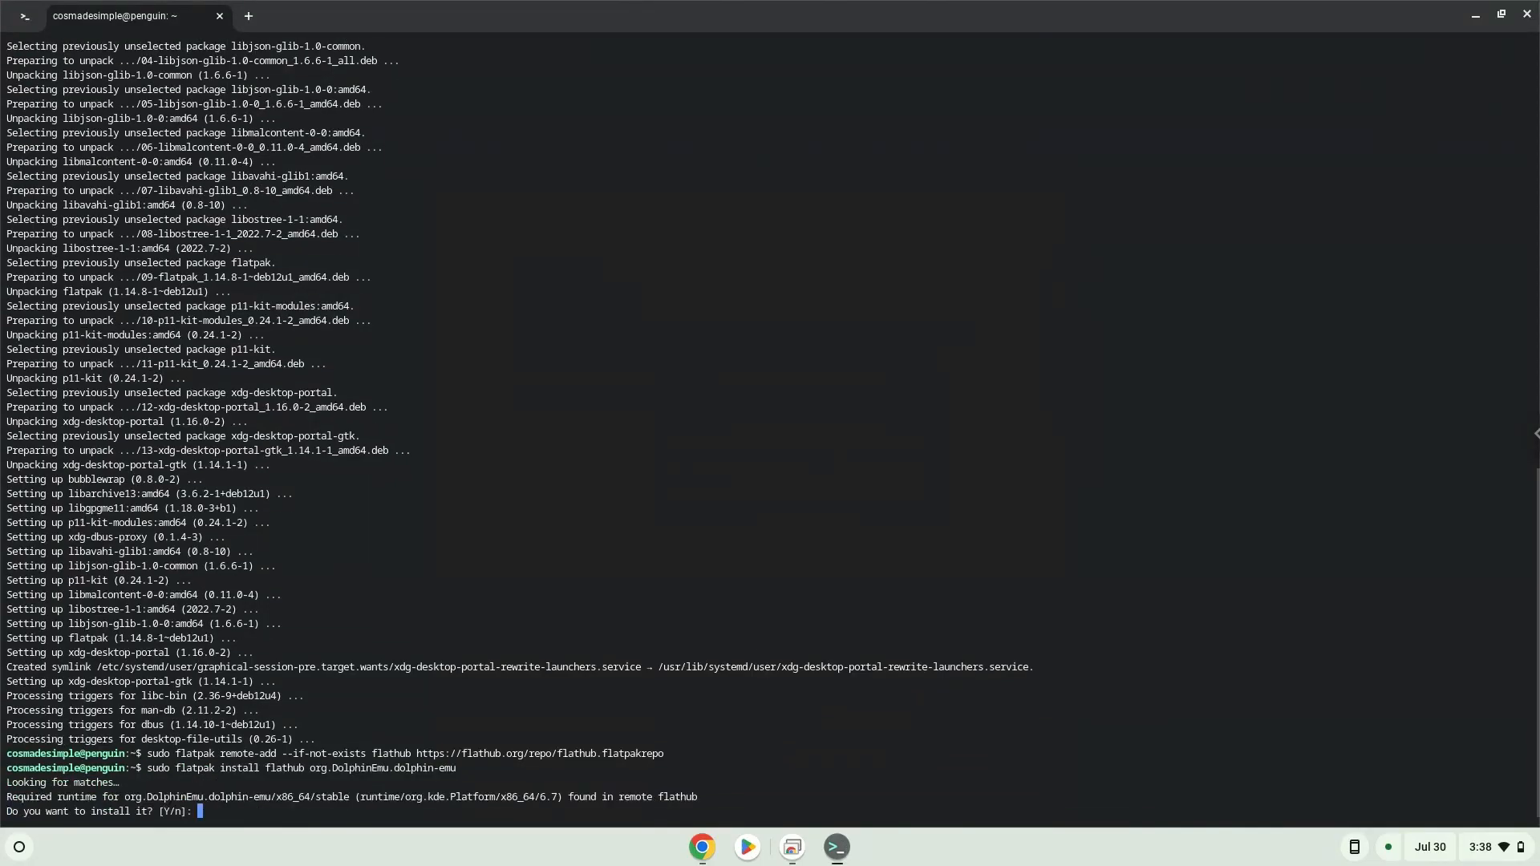
text(Y)
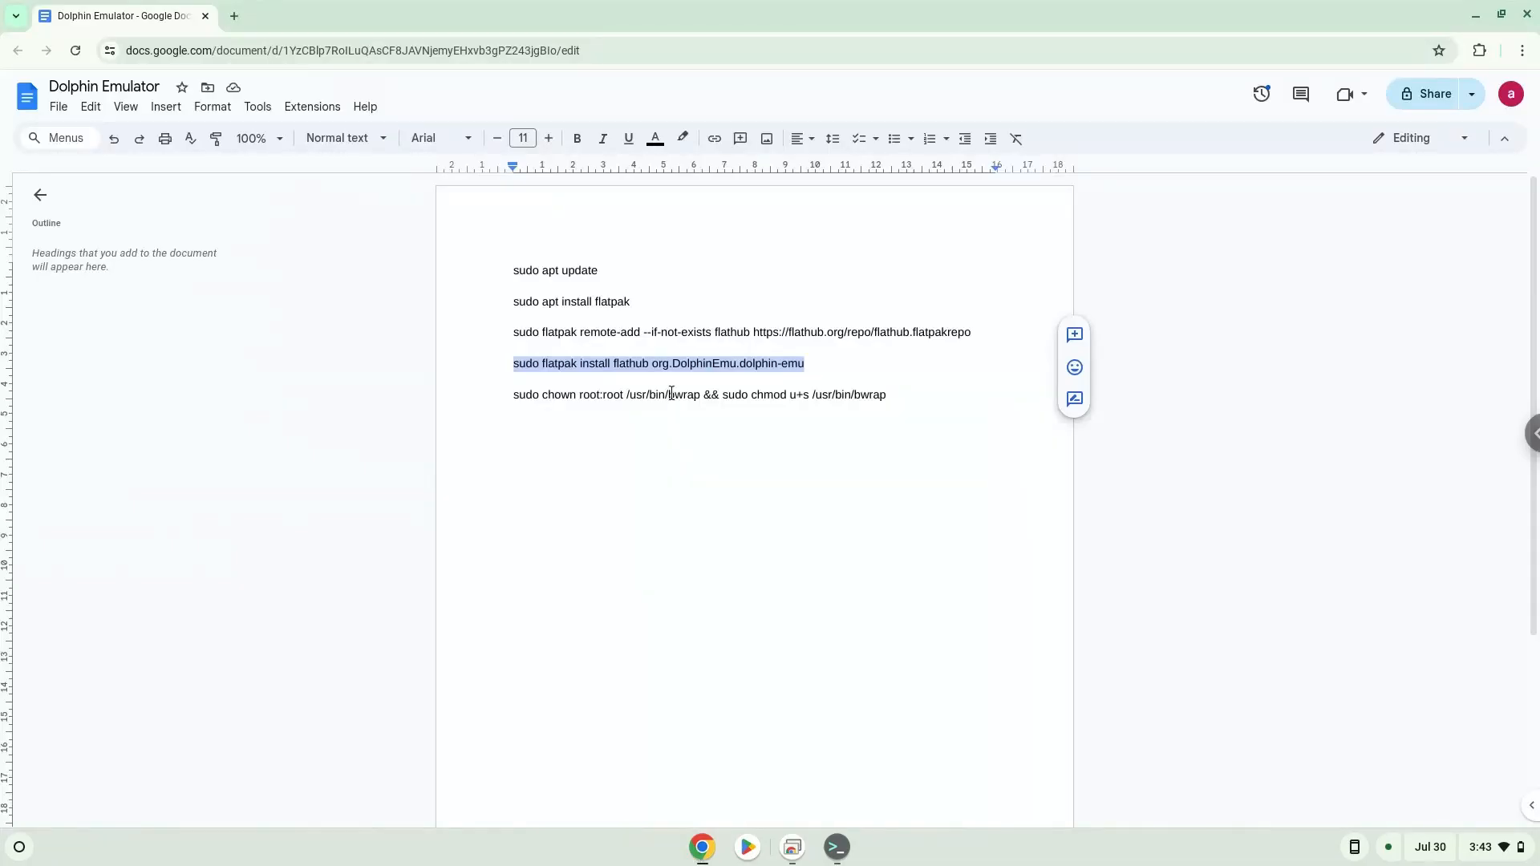
Step: Copy and run the sudo chown bwrap ownership and setuid permission command
right_click(671, 394)
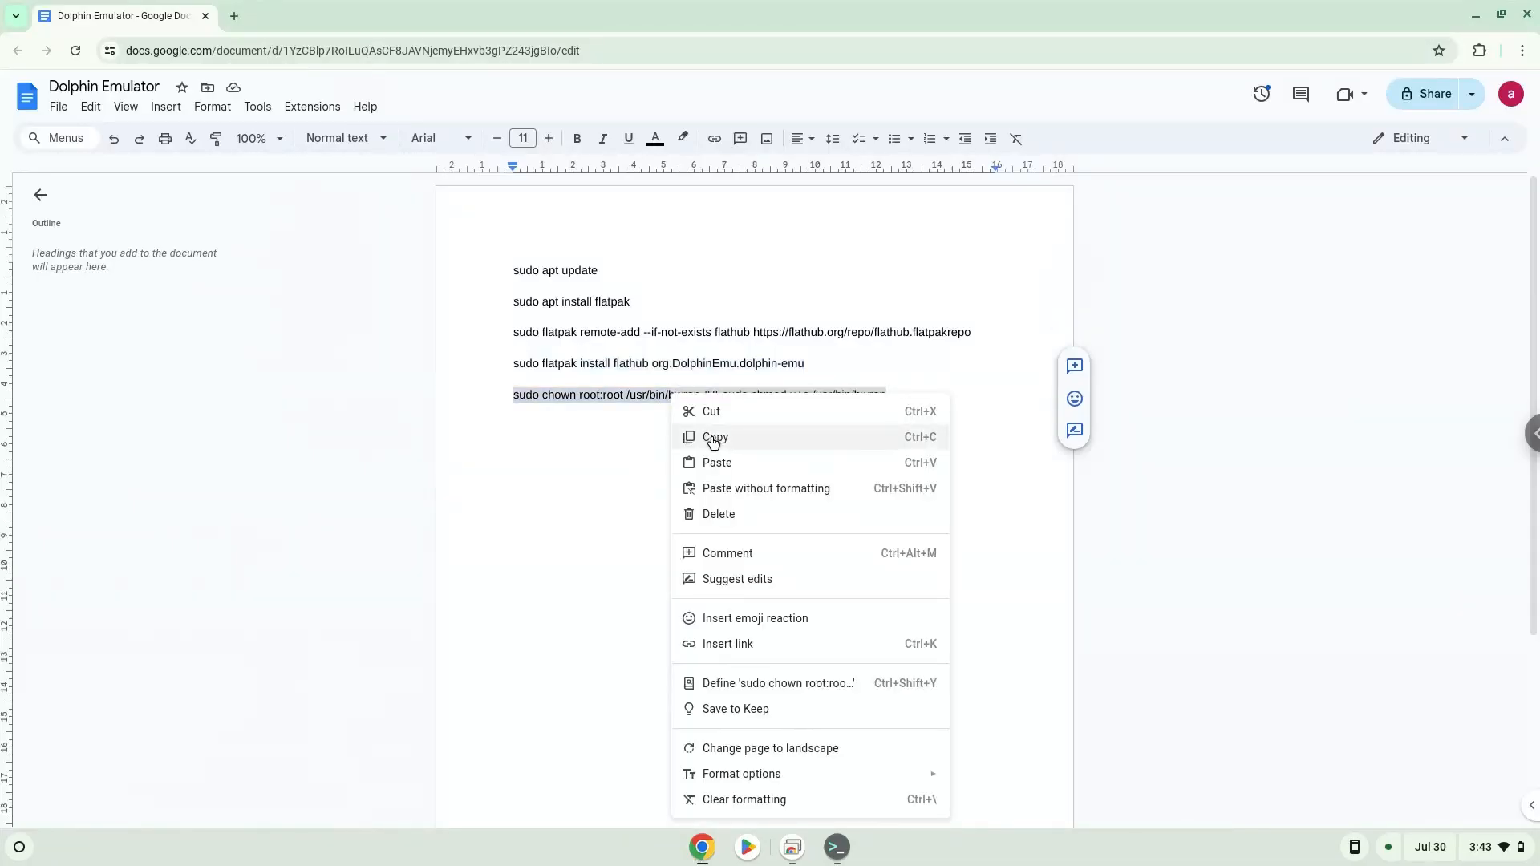
click(715, 436)
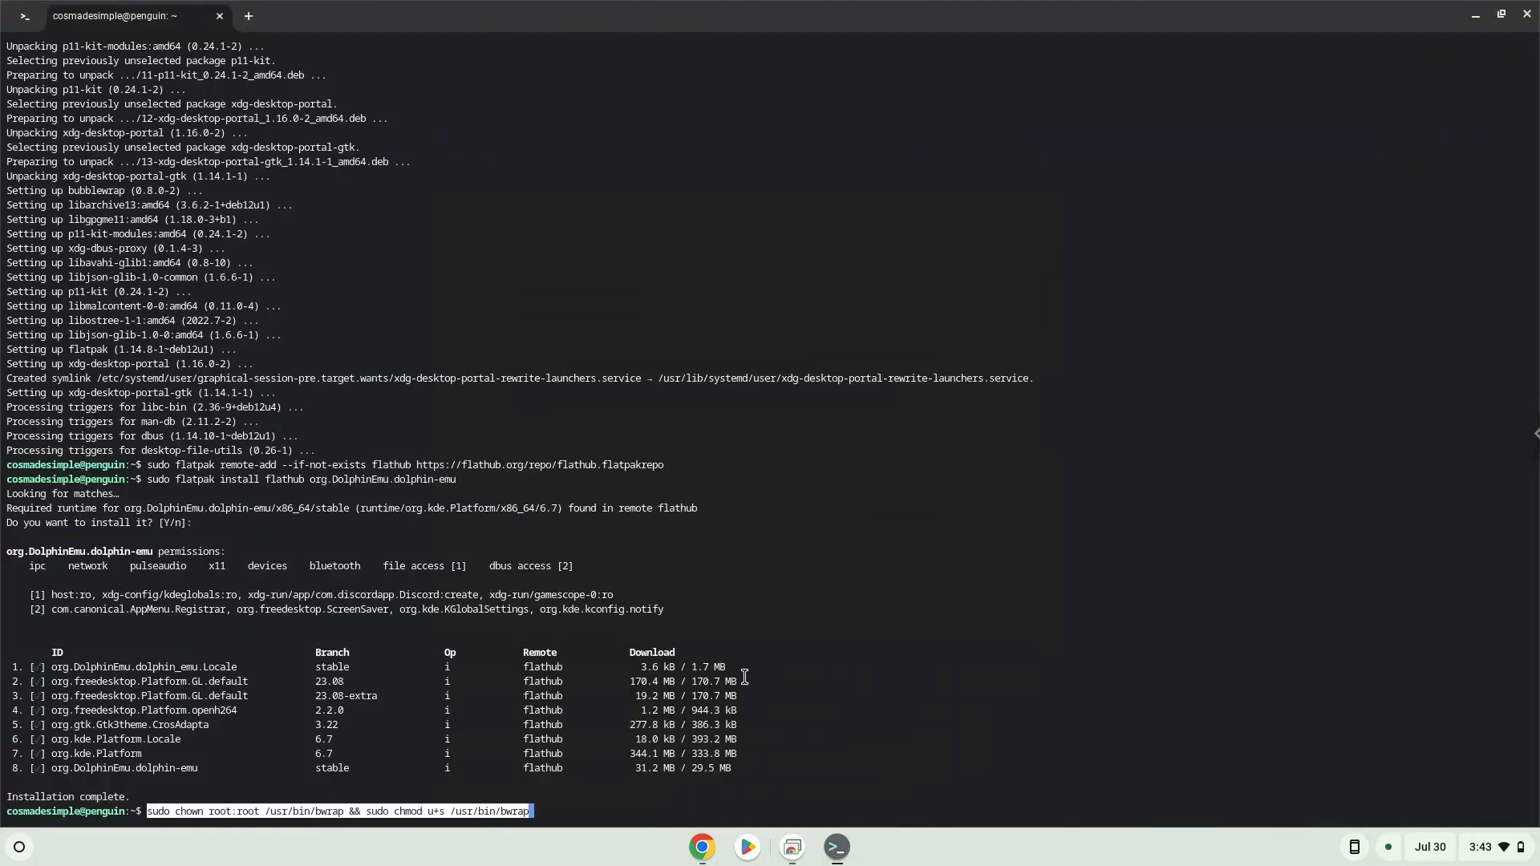
key(Return)
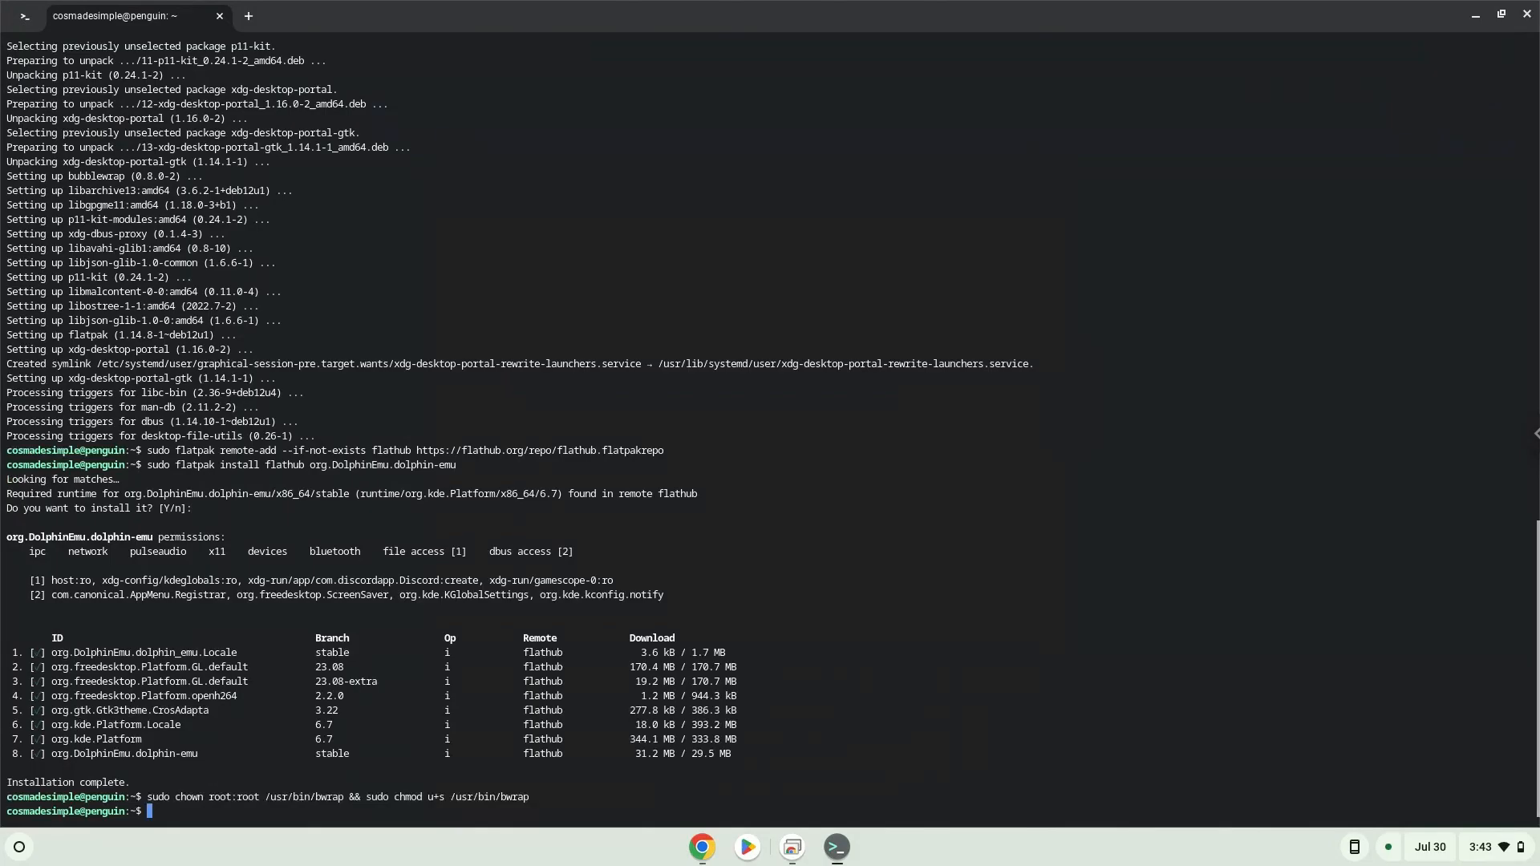